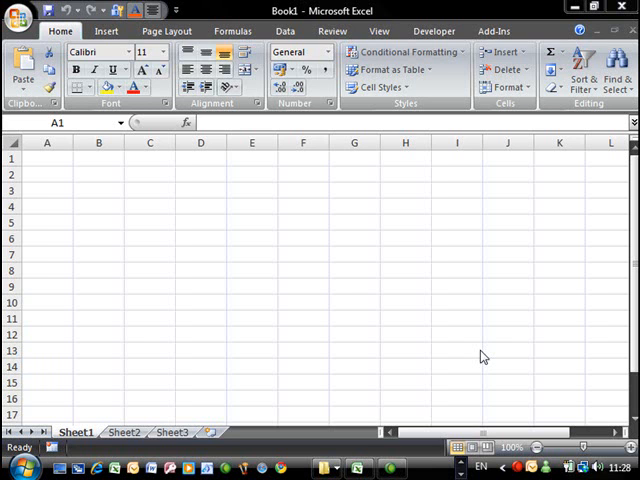
{"action": "mouse_move", "coordinate": [260, 160]}
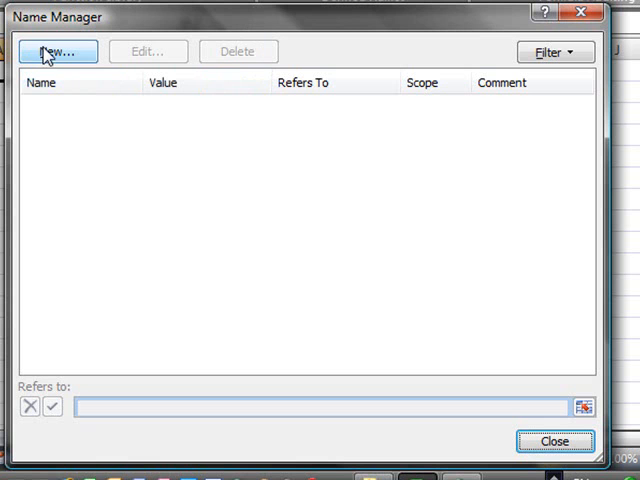
Step: Define a new workbook name ActiveRow referring to =1 in the Name Manager
{"action": "left_click", "coordinate": [56, 52]}
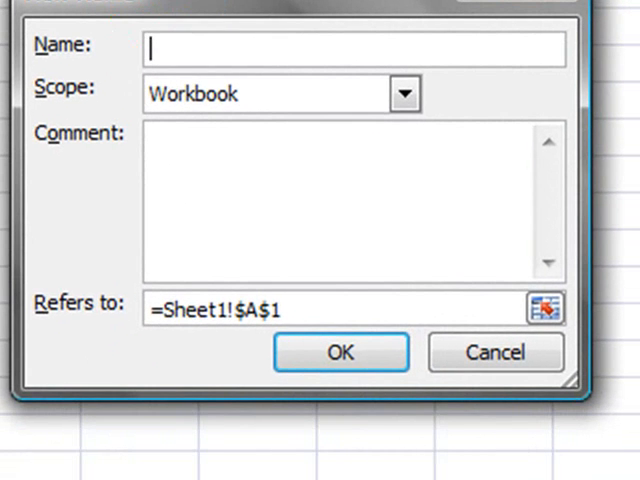
{"action": "type", "text": "Activ"}
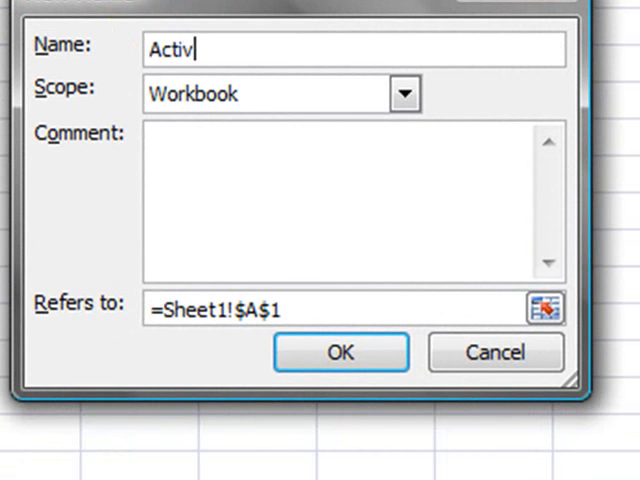
{"action": "type", "text": "eRow"}
{"action": "left_click", "coordinate": [354, 308]}
{"action": "type", "text": "=1"}
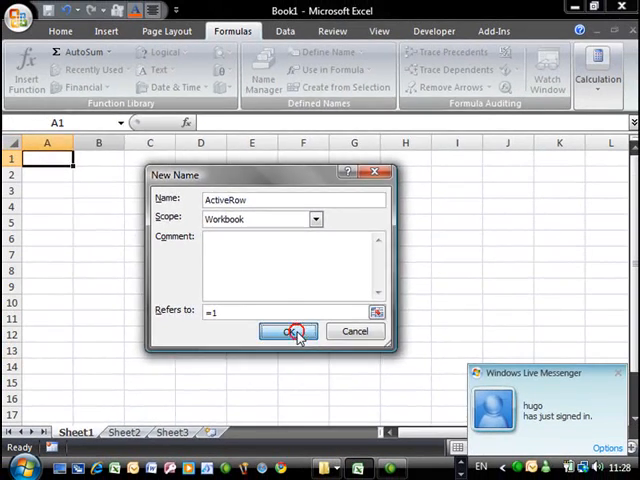
{"action": "left_click", "coordinate": [288, 332]}
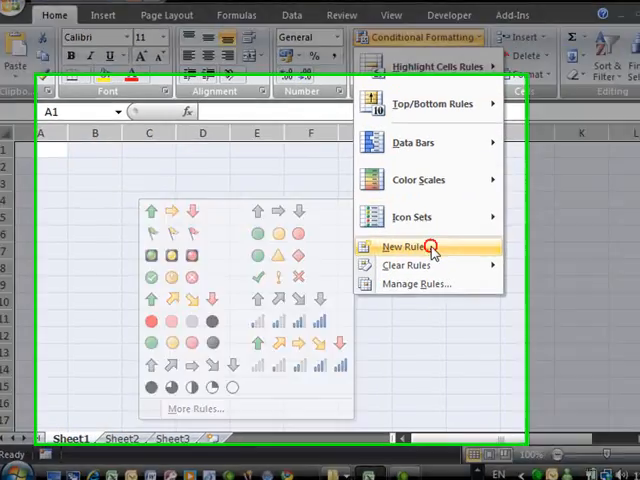
Step: Create a formula-based conditional formatting rule =Row(A1)=ActiveRow
{"action": "left_click", "coordinate": [404, 246]}
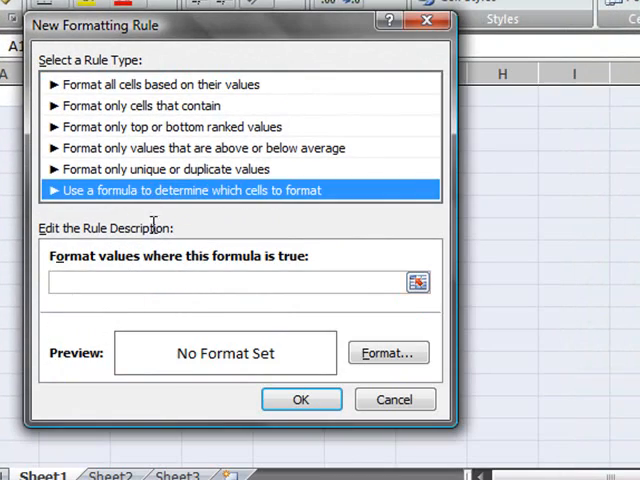
{"action": "type", "text": "="}
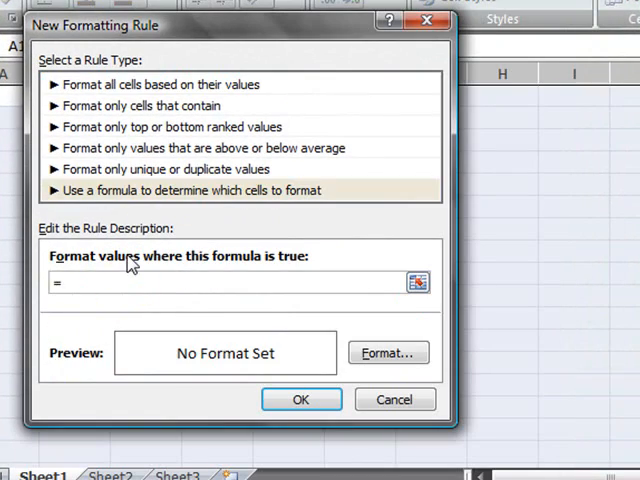
{"action": "type", "text": "Row"}
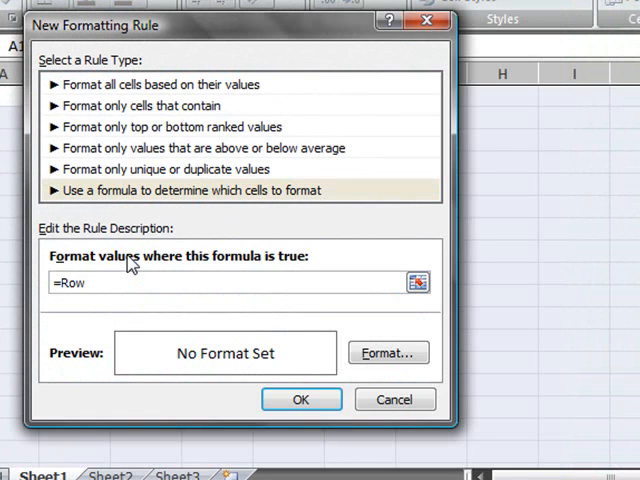
{"action": "type", "text": "(A1)=Acti"}
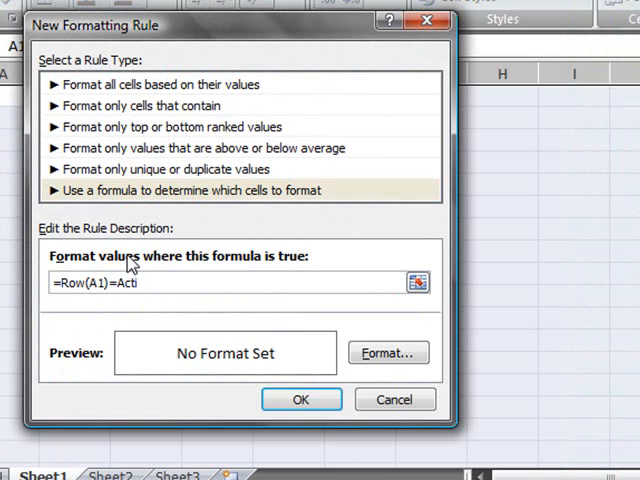
{"action": "type", "text": "veRow"}
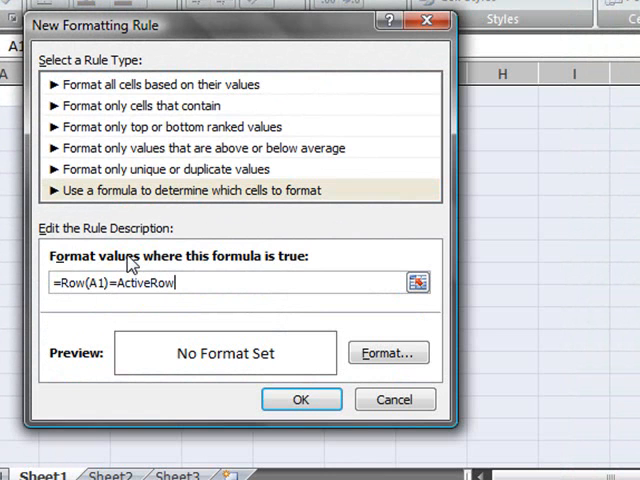
Step: Give the rule a yellow fill and confirm it so row 1 is highlighted
{"action": "left_click", "coordinate": [388, 352]}
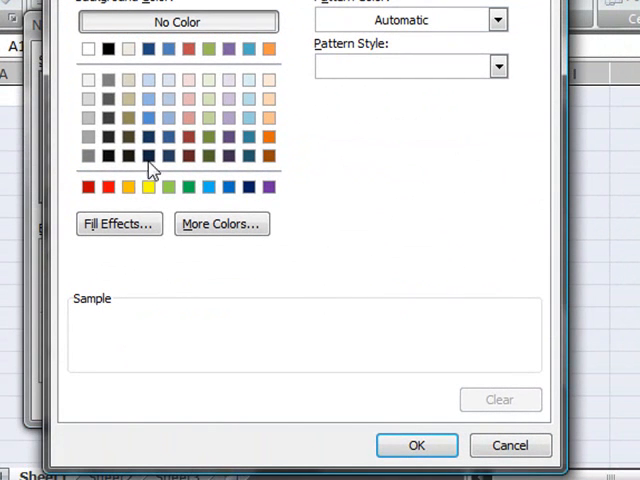
{"action": "left_click", "coordinate": [148, 188]}
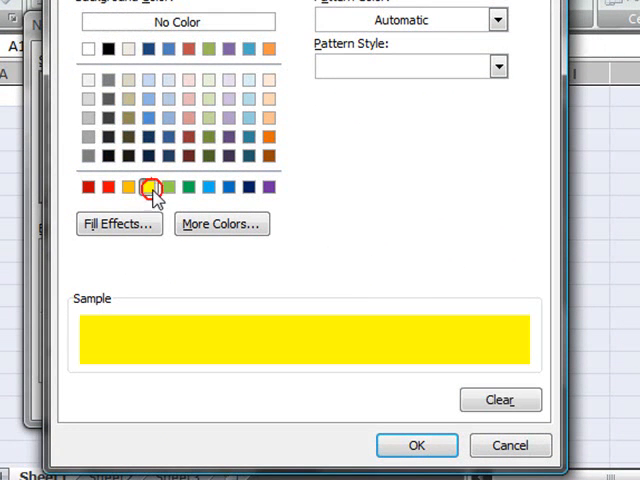
{"action": "left_click", "coordinate": [416, 444]}
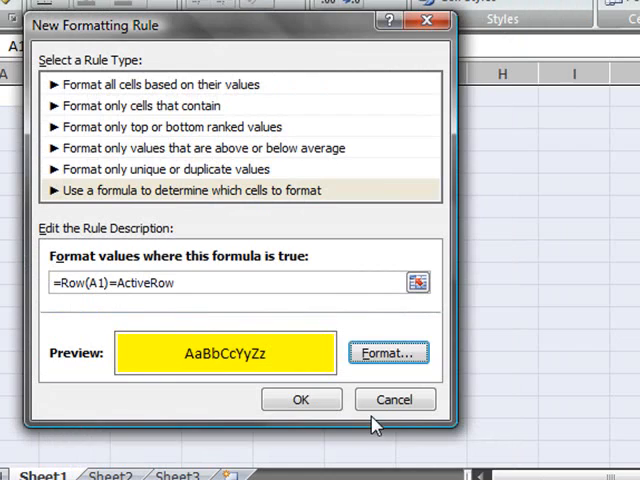
{"action": "left_click", "coordinate": [300, 400]}
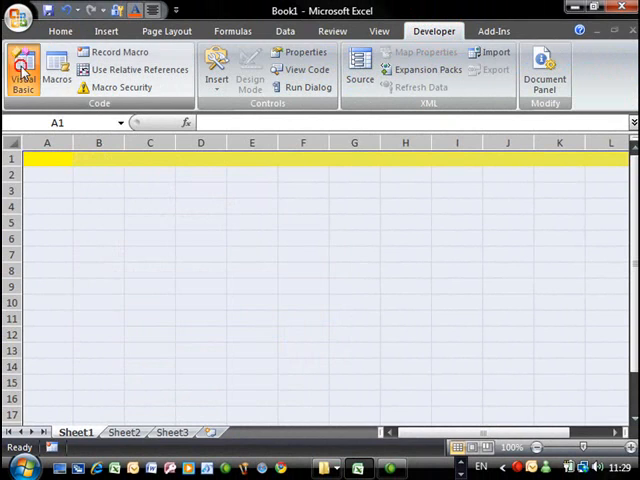
Step: Bring up ThisWorkbook's code window set to Workbook events with the event list shown
{"action": "left_click", "coordinate": [22, 70]}
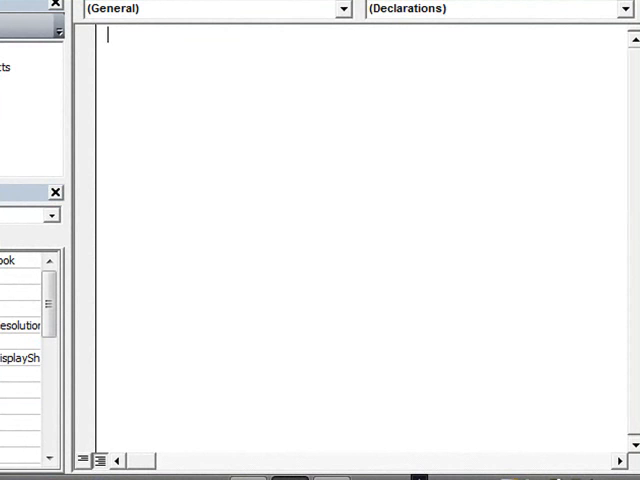
{"action": "left_click", "coordinate": [340, 8]}
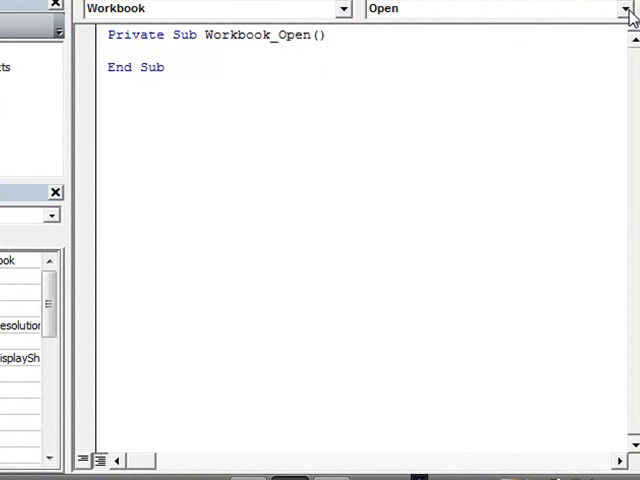
{"action": "left_click", "coordinate": [628, 8]}
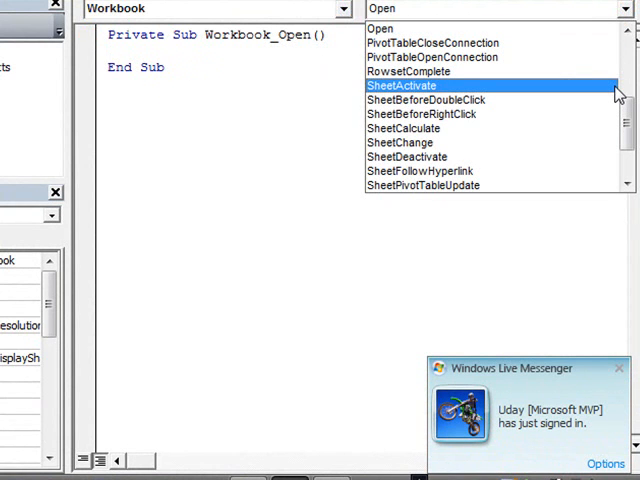
{"action": "mouse_move", "coordinate": [470, 88]}
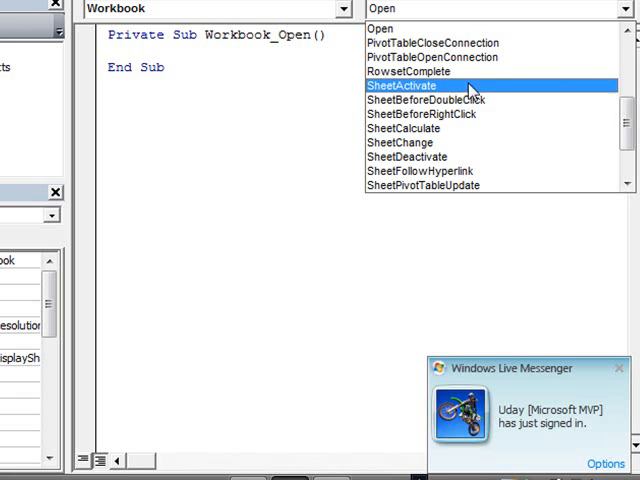
Step: Add a Workbook_SheetActivate handler containing Call setCF(Sh)
{"action": "left_click", "coordinate": [404, 84]}
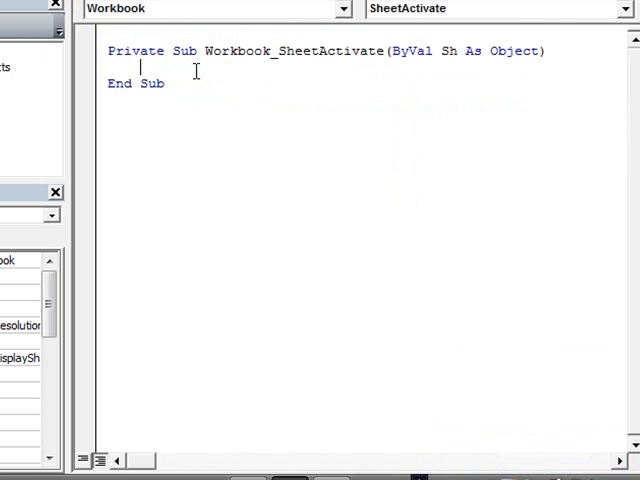
{"action": "type", "text": "call"}
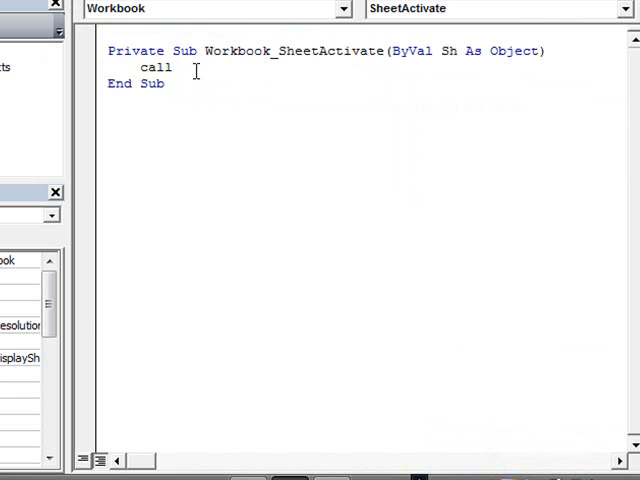
{"action": "type", "text": "setCF"}
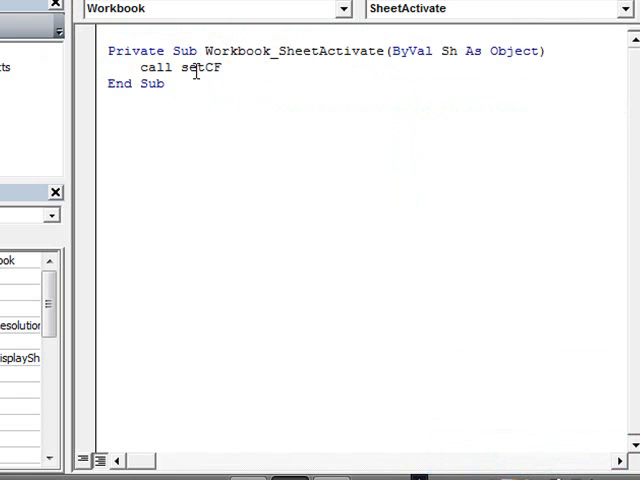
{"action": "type", "text": "(Sh"}
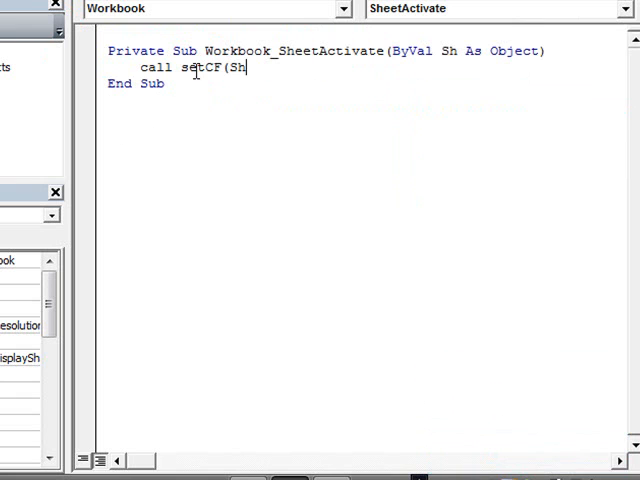
{"action": "type", "text": ")"}
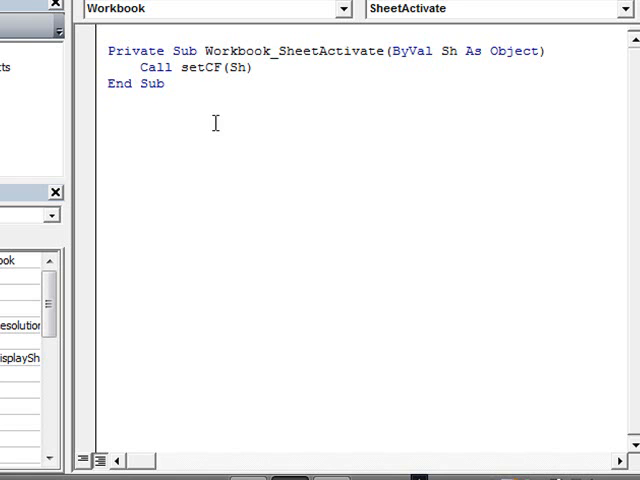
Step: Write Sub setCF(ByVal oActiveSheet As Object) and finish the Call setCF(Sh) line
{"action": "type", "text": "Sub se"}
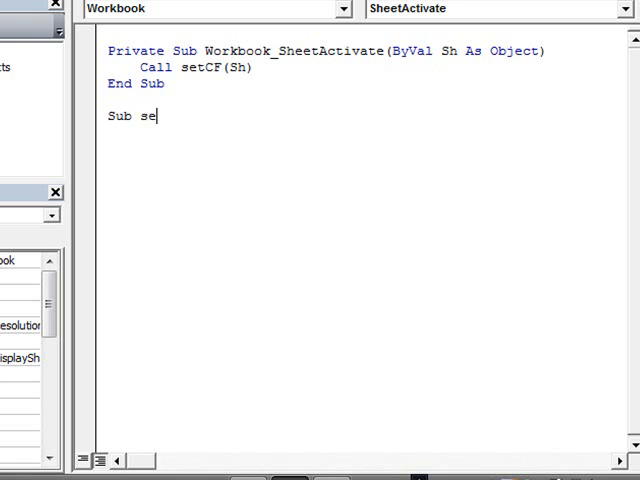
{"action": "type", "text": "tCF(byva"}
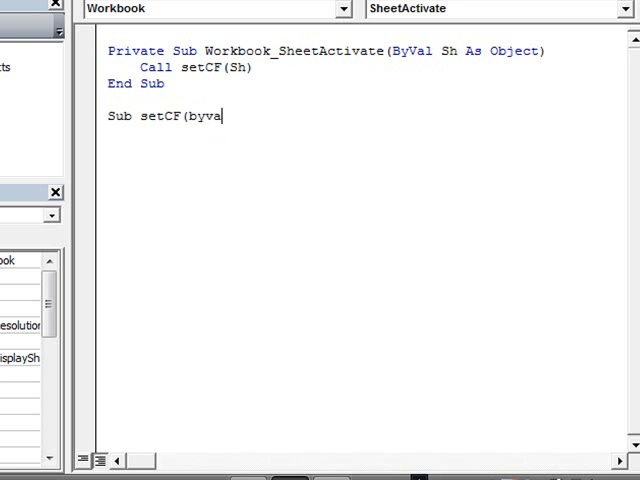
{"action": "type", "text": "l"}
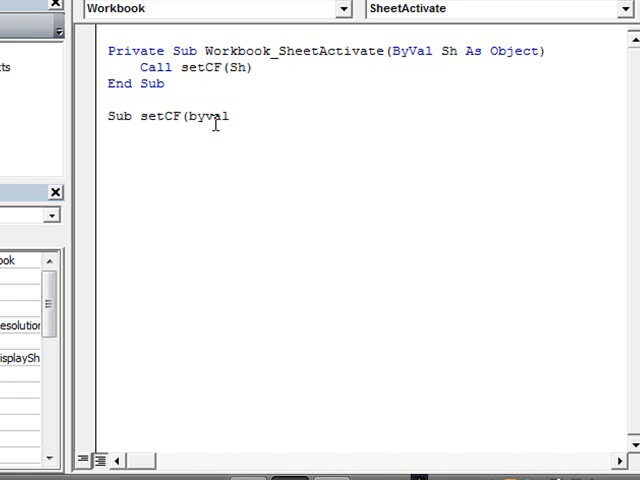
{"action": "type", "text": "oA"}
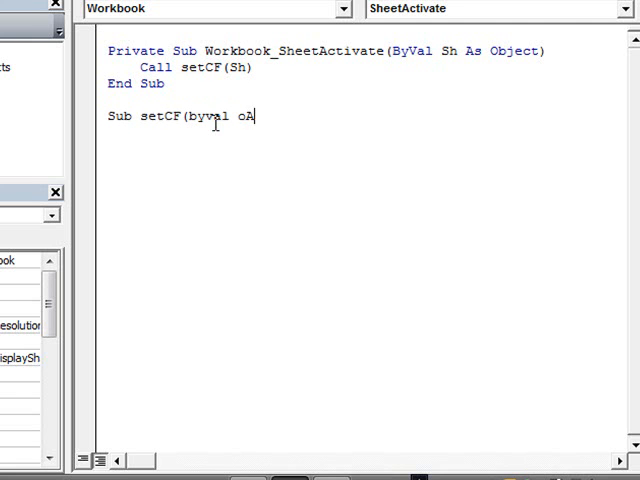
{"action": "type", "text": "ctiveSheet"}
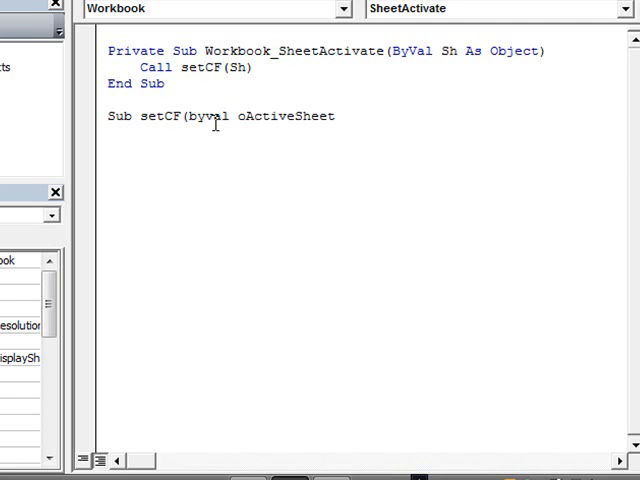
{"action": "type", "text": "as Object"}
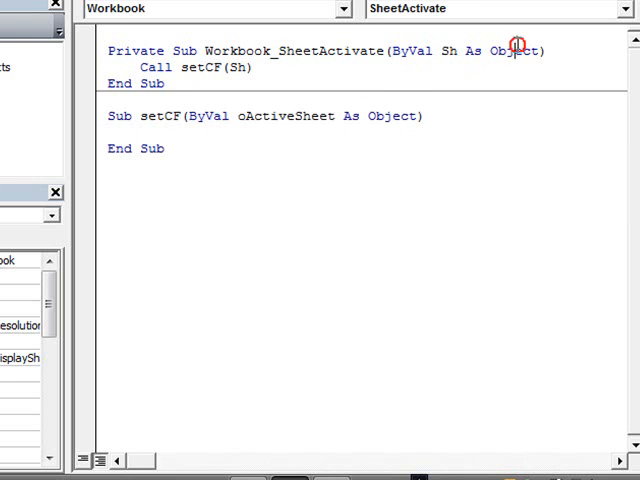
{"action": "double_click", "coordinate": [516, 52]}
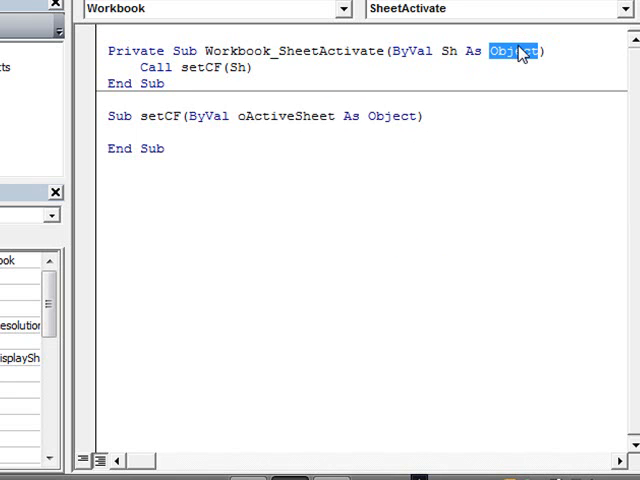
{"action": "left_click", "coordinate": [258, 68]}
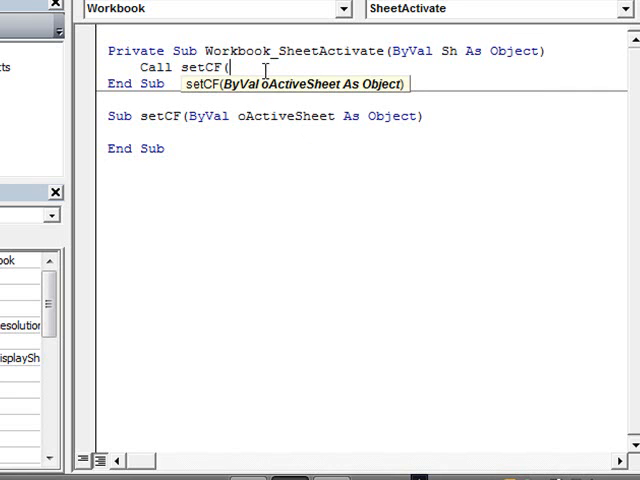
{"action": "type", "text": "sh)"}
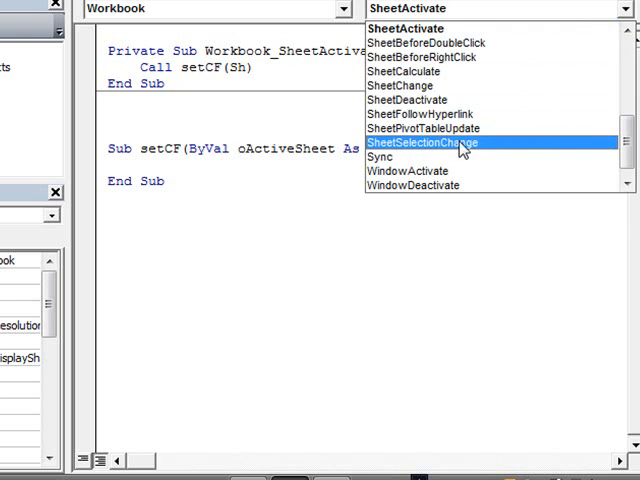
Step: Add Workbook_SheetSelectionChange with a With ThisWorkbook.Names("ActiveRow") block setting .Name = "ActiveRow"
{"action": "left_click", "coordinate": [430, 142]}
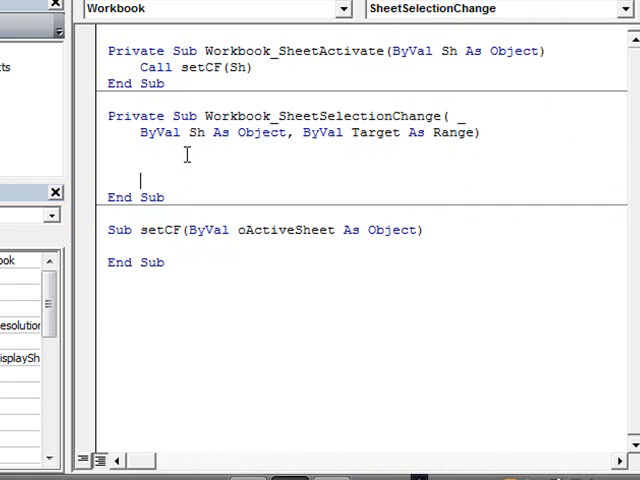
{"action": "type", "text": "With"}
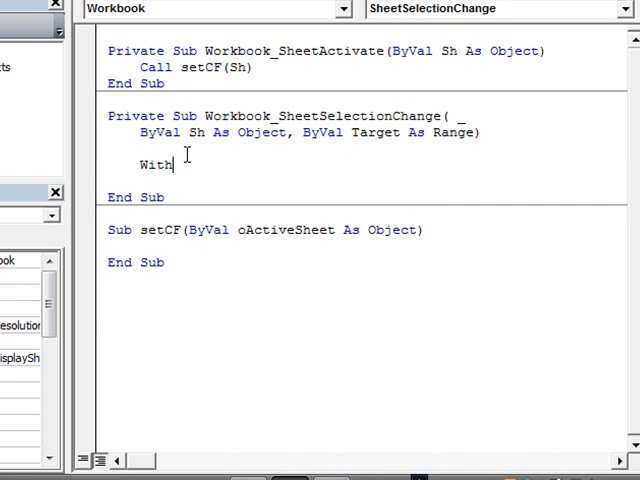
{"action": "type", "text": "thisworkbook.Names(\"Ac"}
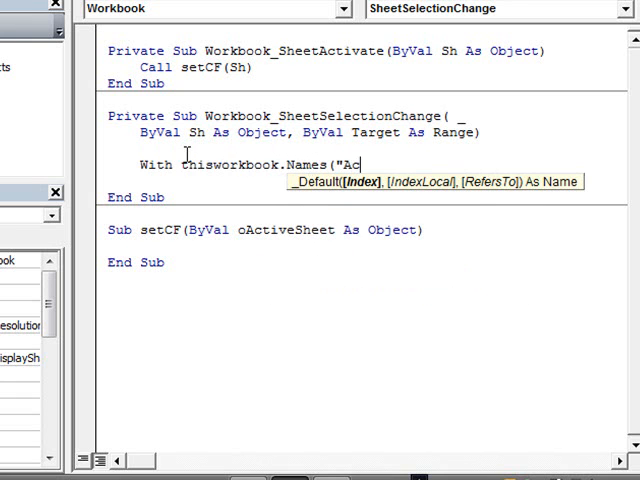
{"action": "type", "text": "tiveRow\")"}
{"action": "type", "text": "End With"}
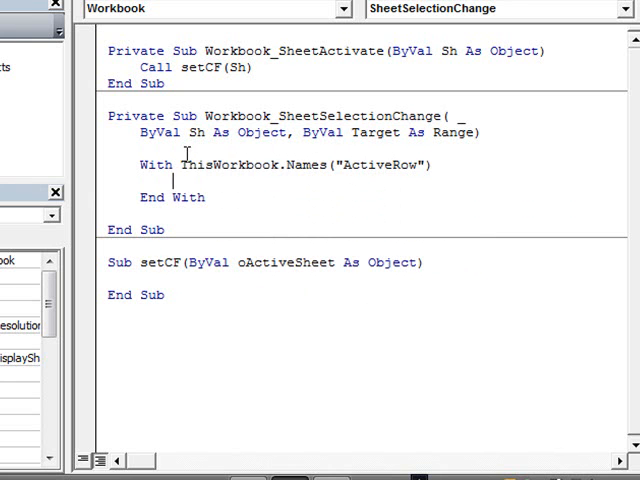
{"action": "type", "text": ".name"}
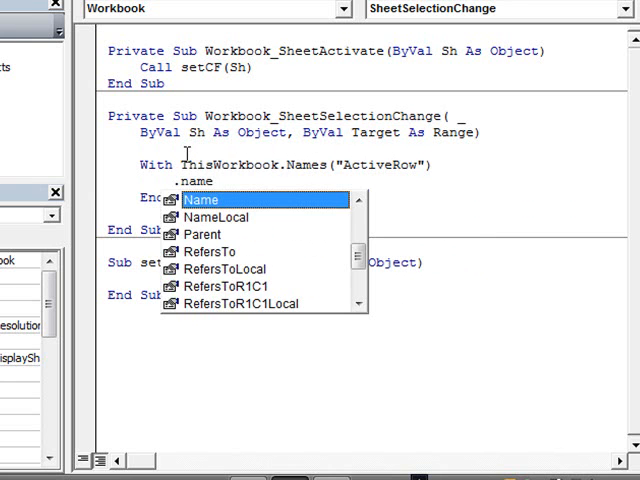
{"action": "type", "text": ".Name = \"ActiveRow\""}
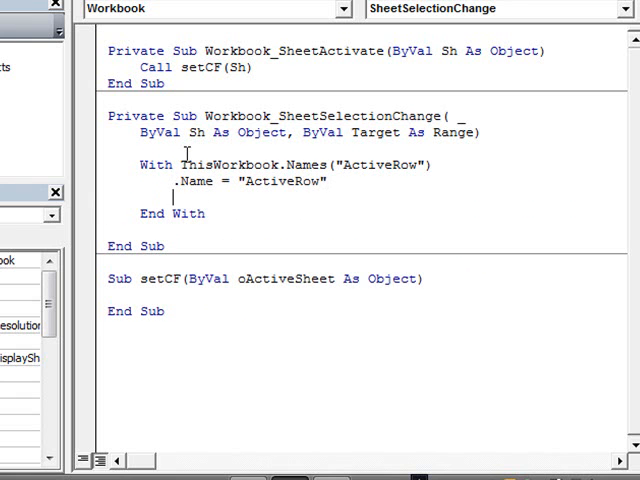
Step: Set .RefersToR1C1 = "=" & ActiveCell.Row inside the With block
{"action": "type", "text": ".re"}
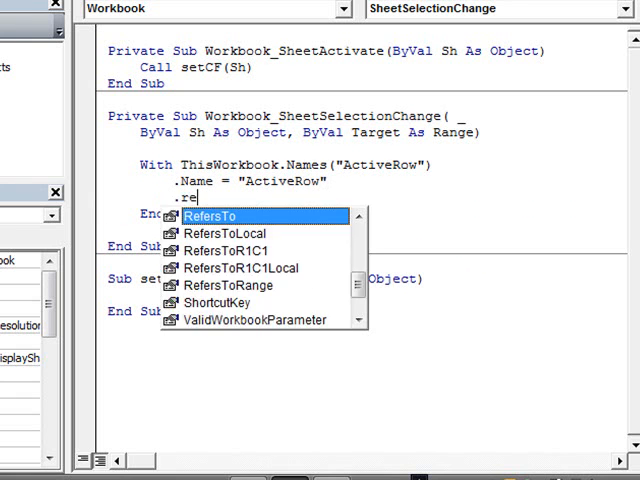
{"action": "type", "text": "fersToR1C1"}
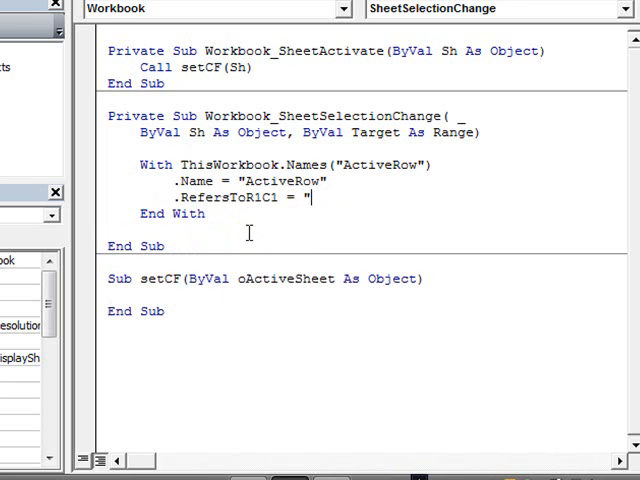
{"action": "type", "text": "=\" & ac"}
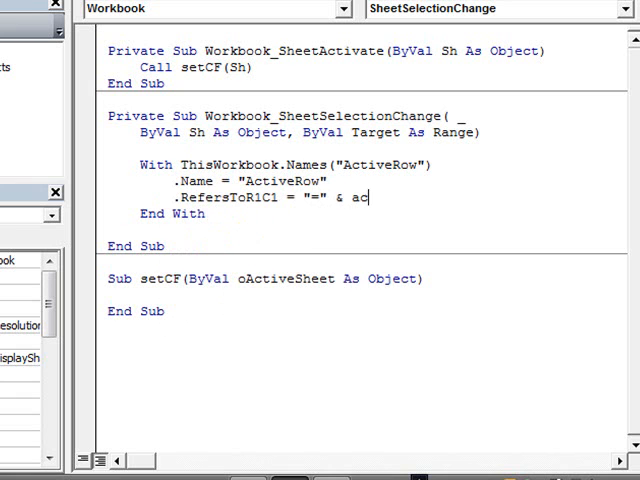
{"action": "type", "text": "tivecell.r"}
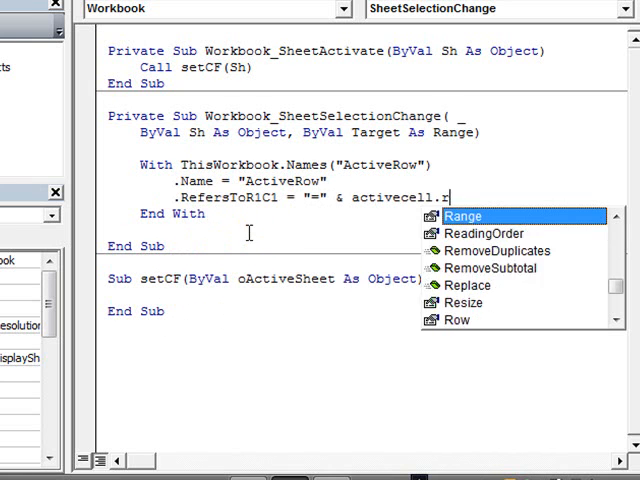
{"action": "type", "text": "Row"}
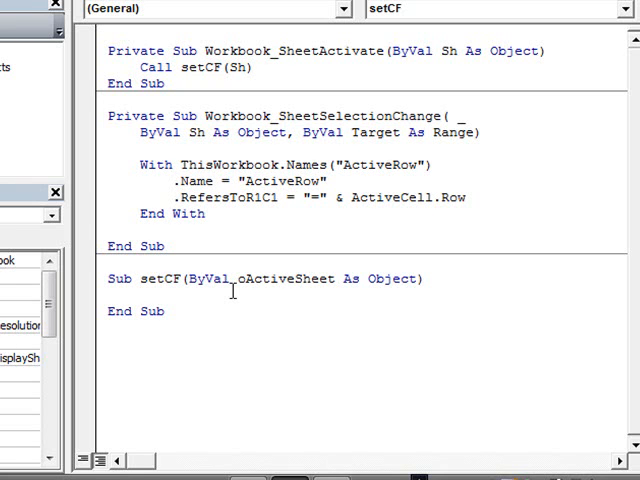
Step: Declare Dim oWorksheet As Worksheet and oCF variables in setCF
{"action": "type", "text": "Dim"}
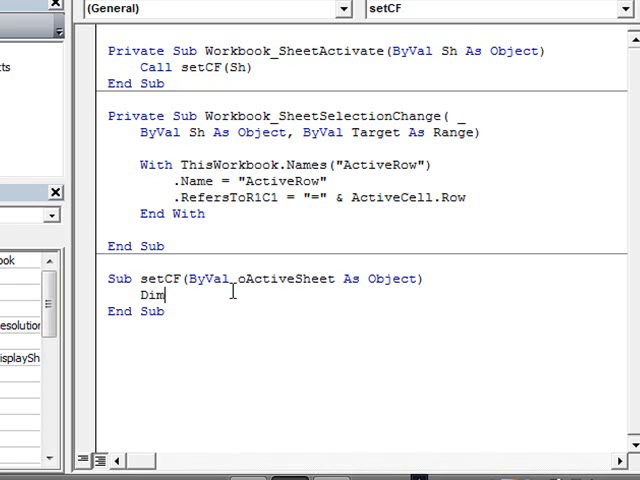
{"action": "type", "text": "o"}
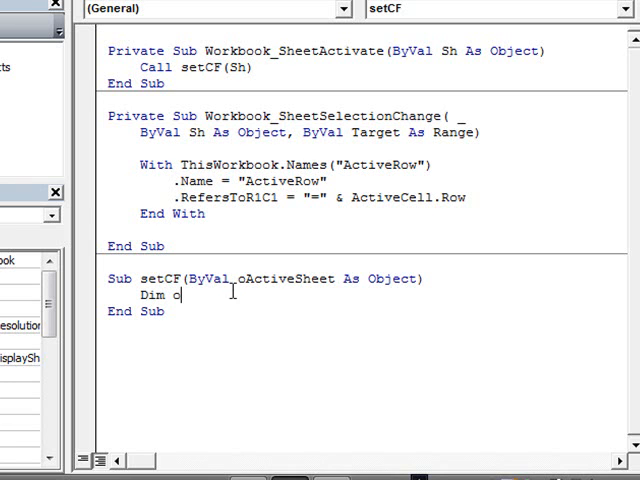
{"action": "type", "text": "Worksh"}
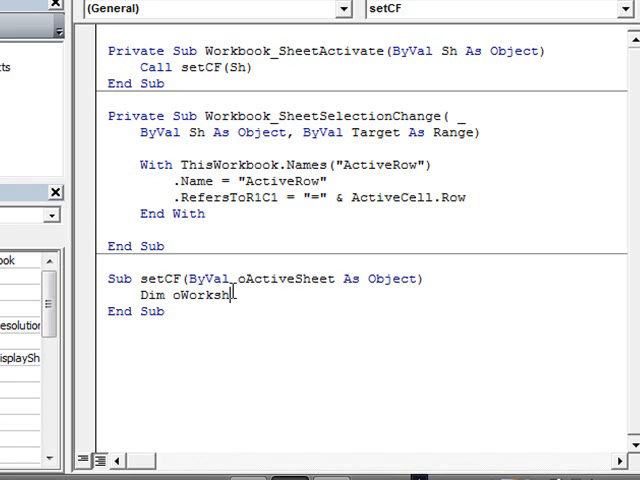
{"action": "type", "text": "e"}
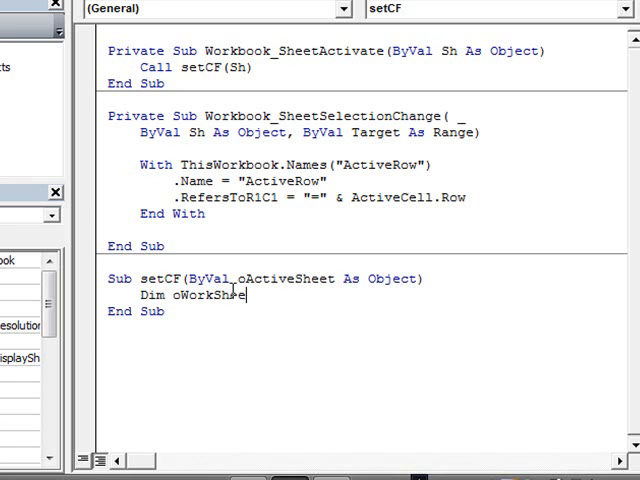
{"action": "type", "text": "as wor"}
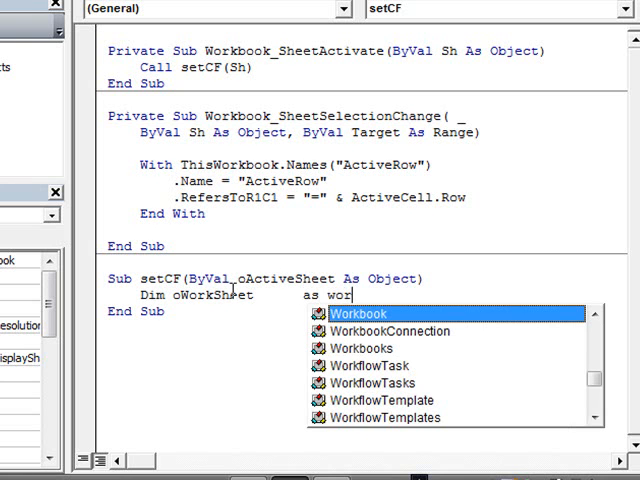
{"action": "type", "text": "ksheet"}
{"action": "type", "text": "Dim"}
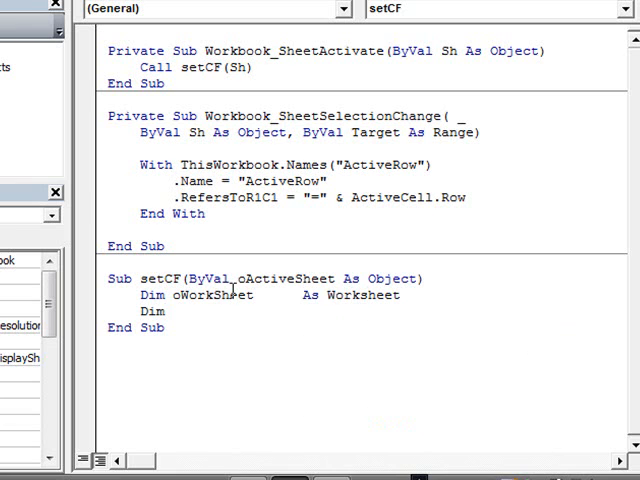
{"action": "type", "text": "oCF             As FormatConditi"}
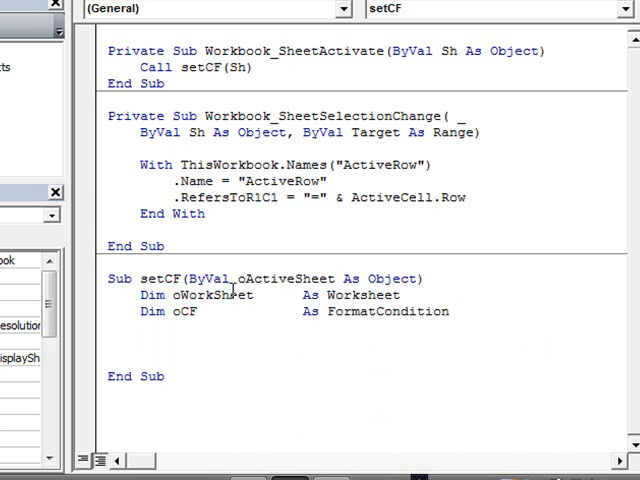
Step: Add On Error Resume Next and Set oWorksheet = oActiveSheet
{"action": "type", "text": "on e"}
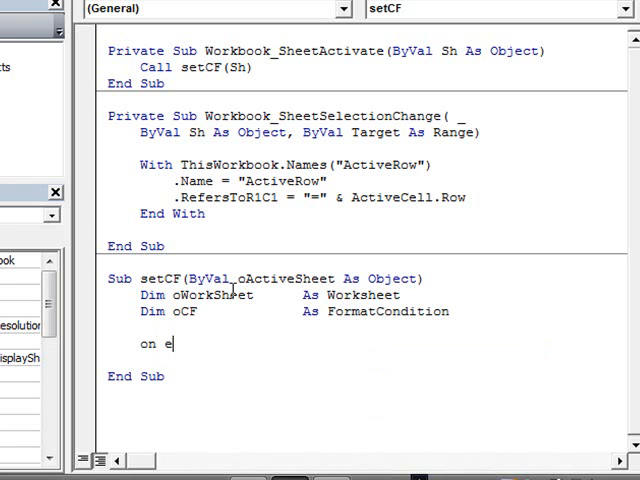
{"action": "type", "text": "rror"}
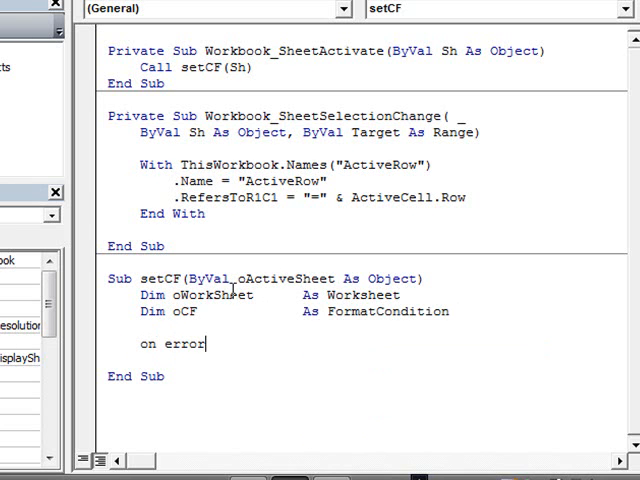
{"action": "type", "text": "resume Next"}
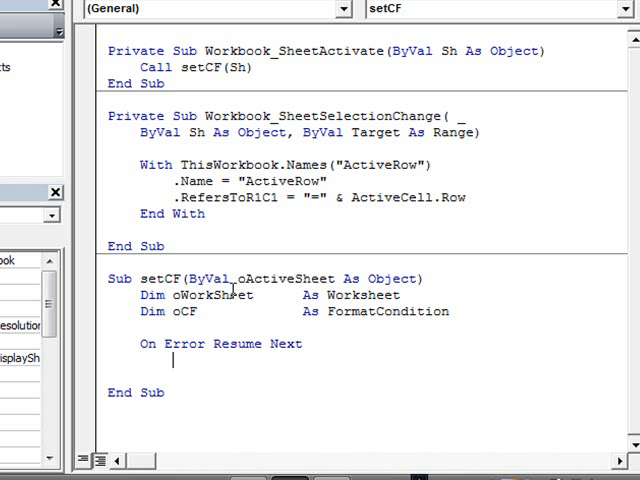
{"action": "type", "text": "set o"}
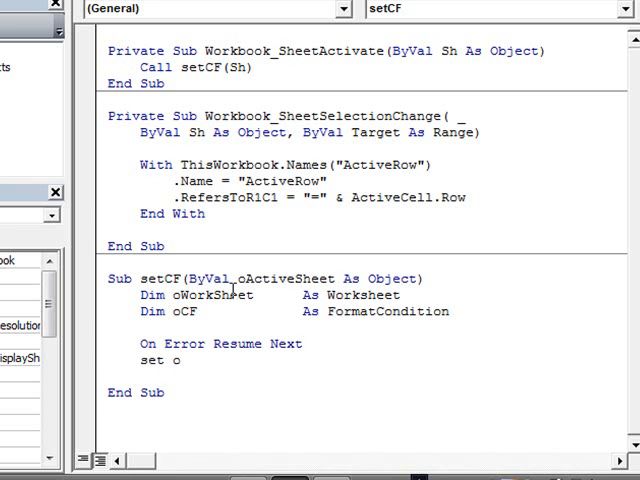
{"action": "type", "text": "worksheet"}
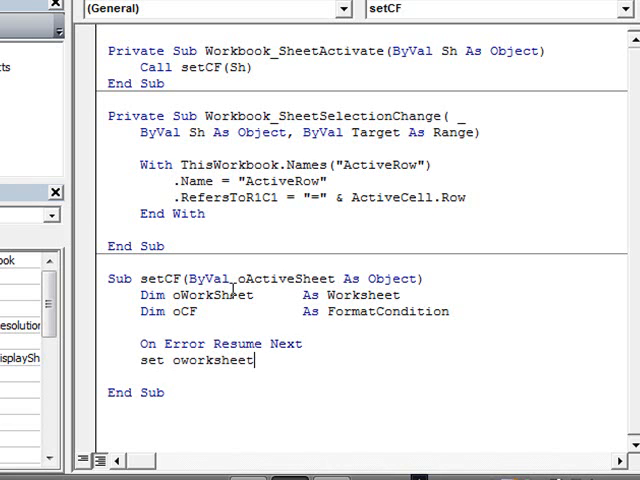
{"action": "type", "text": "="}
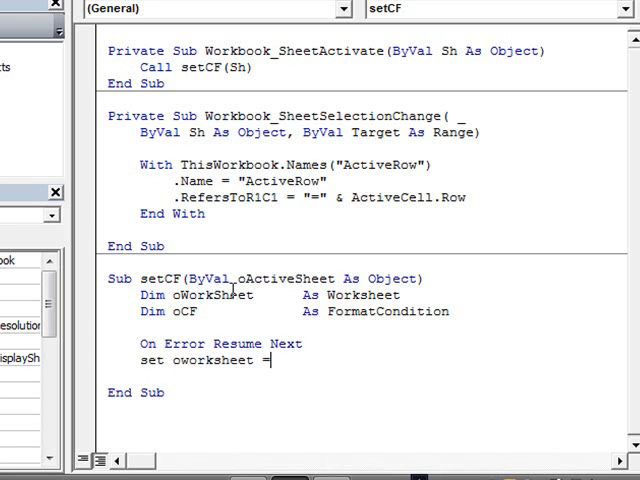
{"action": "type", "text": "oac"}
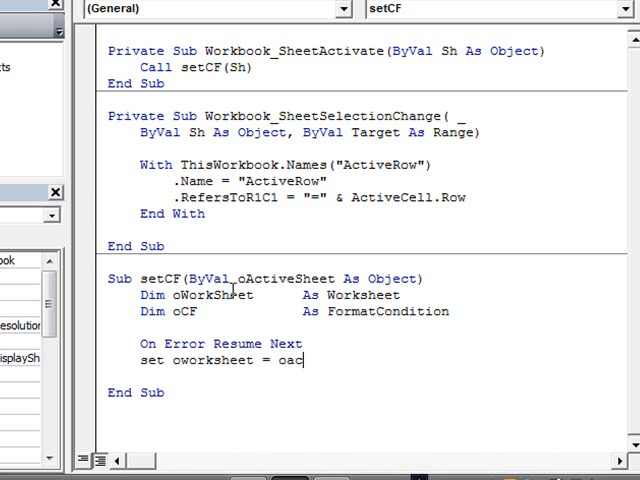
{"action": "type", "text": "tivesheet"}
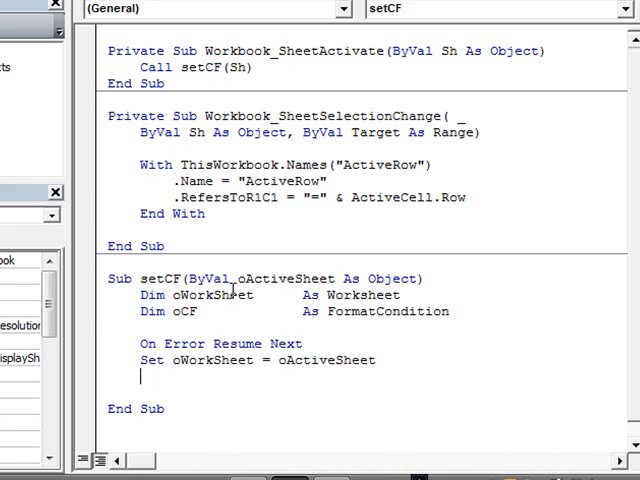
Step: Write Set oCF = oWorksheet.Cells.FormatConditions(1)
{"action": "type", "text": "set"}
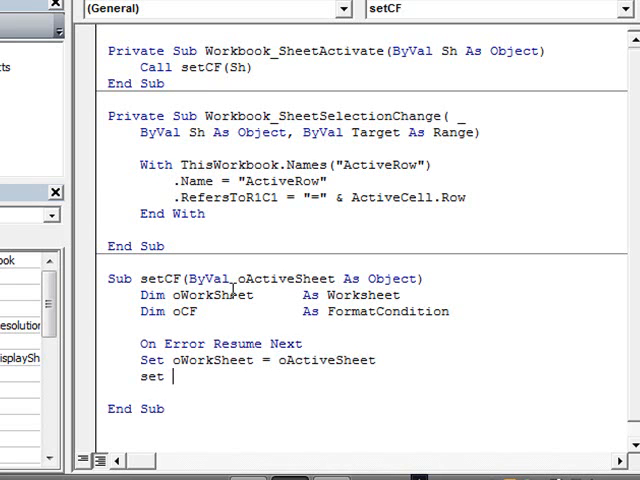
{"action": "type", "text": "ocf"}
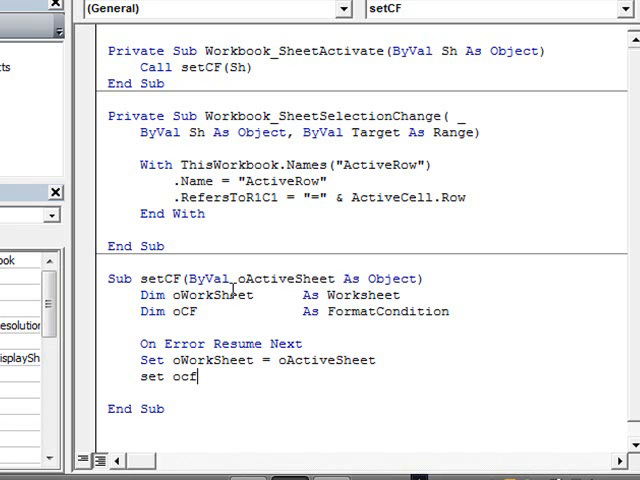
{"action": "type", "text": "="}
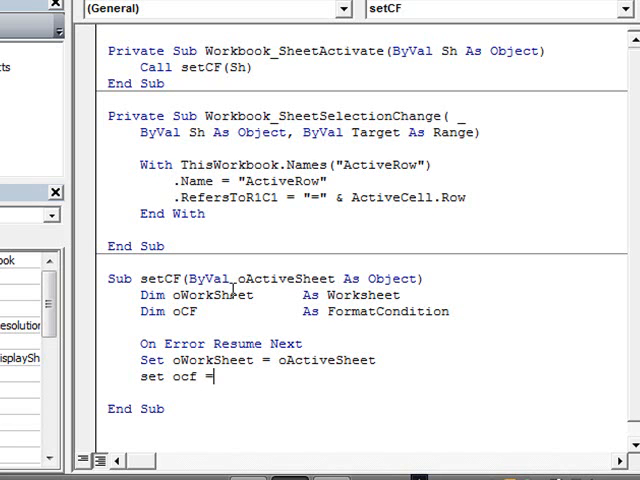
{"action": "type", "text": "oworksheet."}
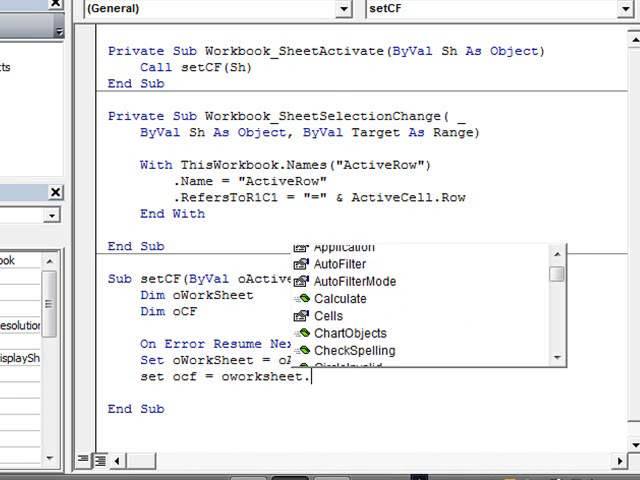
{"action": "type", "text": "Cells.FormatConditions(1)"}
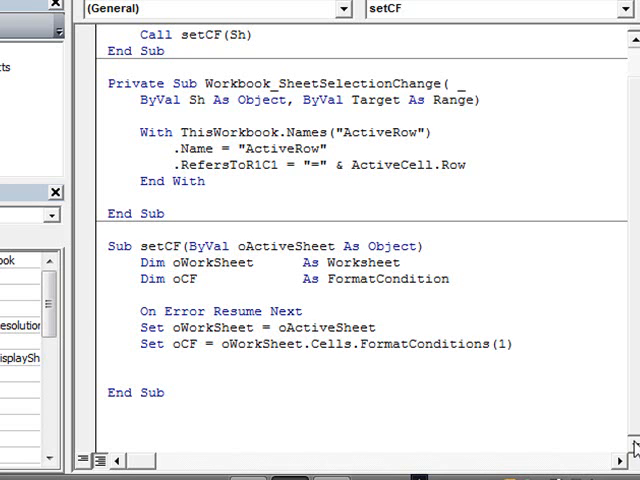
{"action": "left_click", "coordinate": [144, 368]}
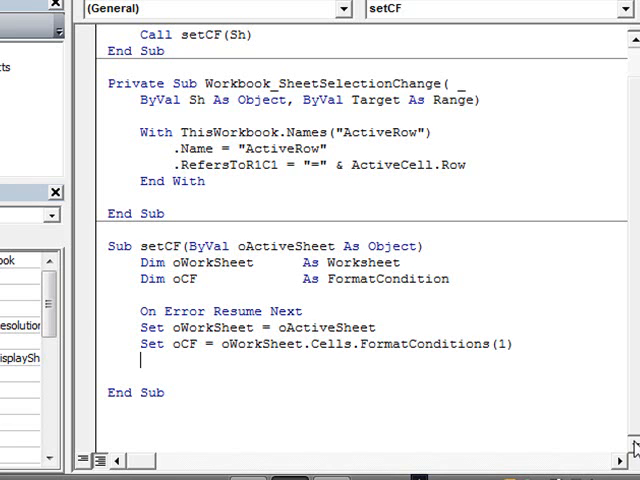
Step: Add If Not oCF Is Nothing Then Exit Sub and begin the next On Error line
{"action": "type", "text": "If"}
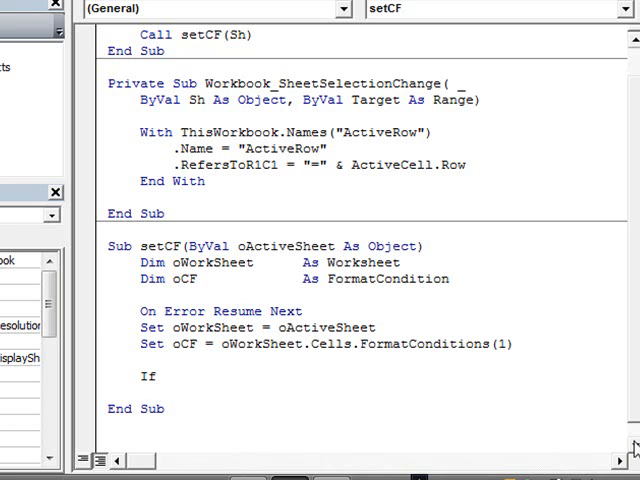
{"action": "type", "text": "not"}
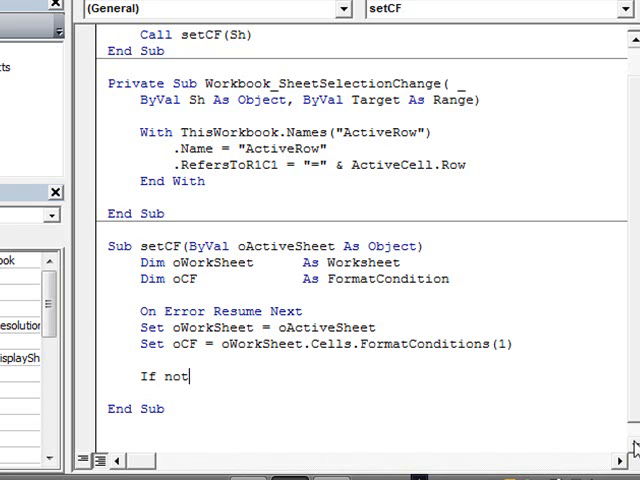
{"action": "type", "text": "ocf i not"}
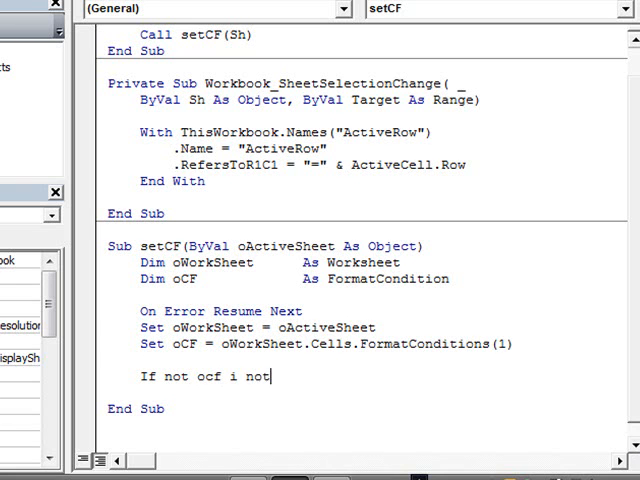
{"action": "type", "text": "is n"}
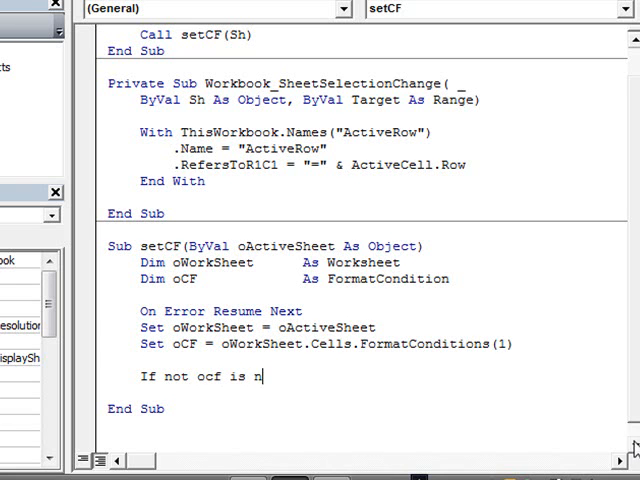
{"action": "type", "text": "othing then ex"}
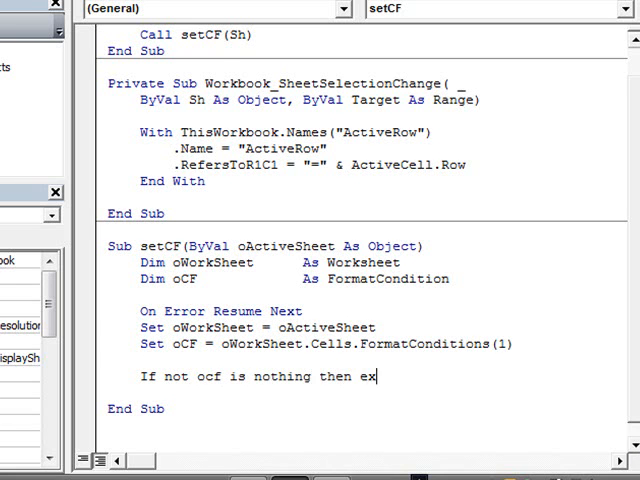
{"action": "type", "text": "it sub"}
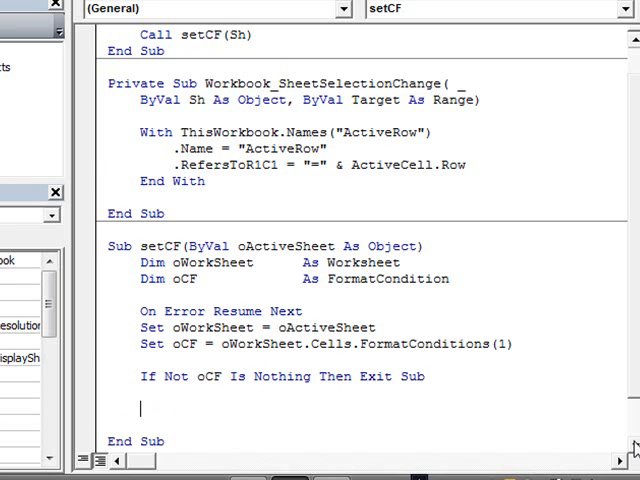
{"action": "type", "text": "on"}
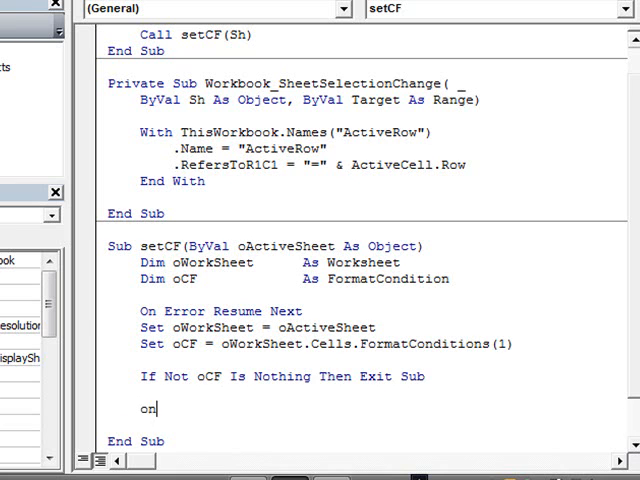
{"action": "type", "text": "\" \""}
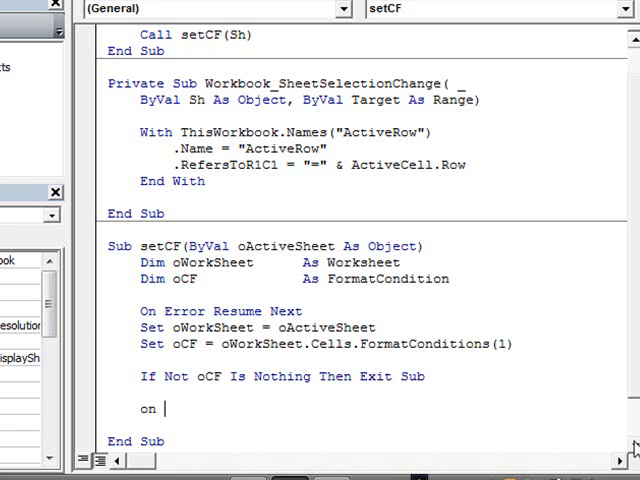
{"action": "type", "text": "er"}
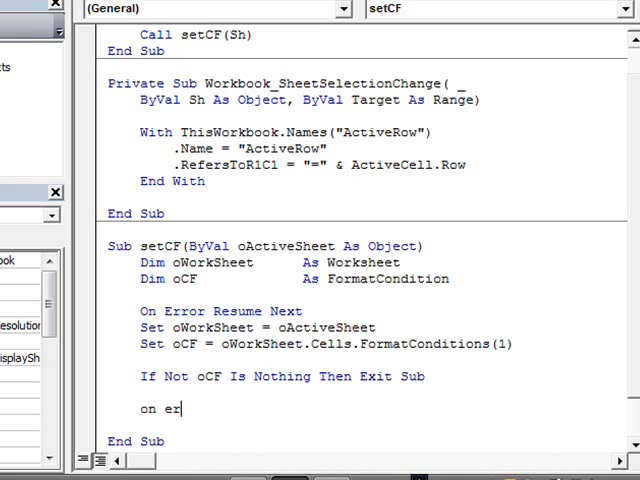